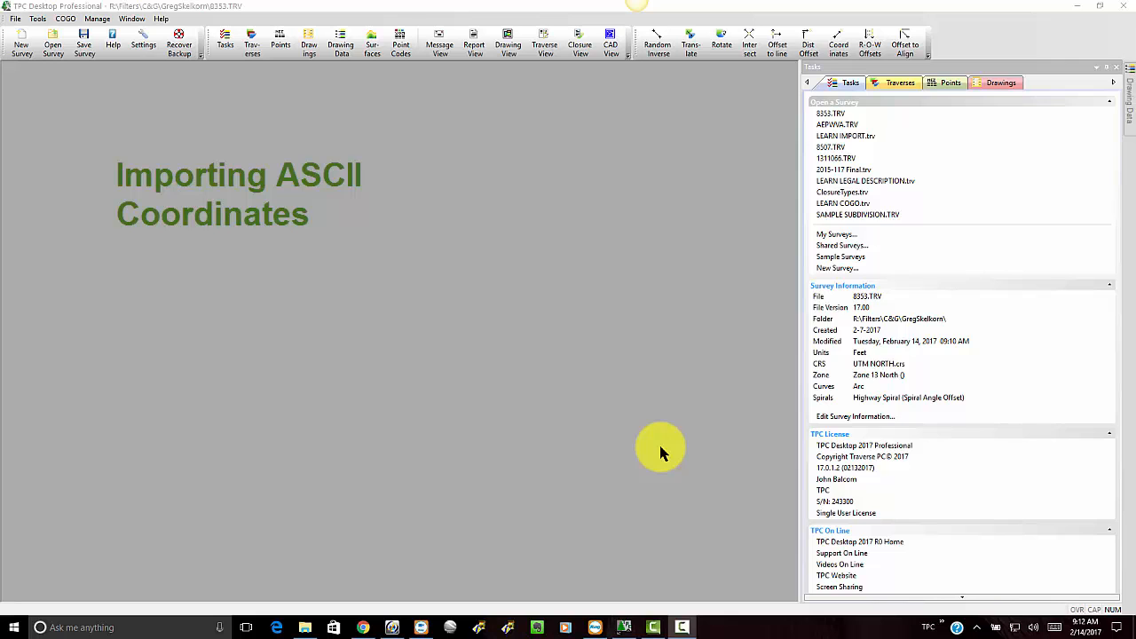
# Step: Hide the Tasks pane so the survey workspace is clear
pyautogui.click(252, 43)
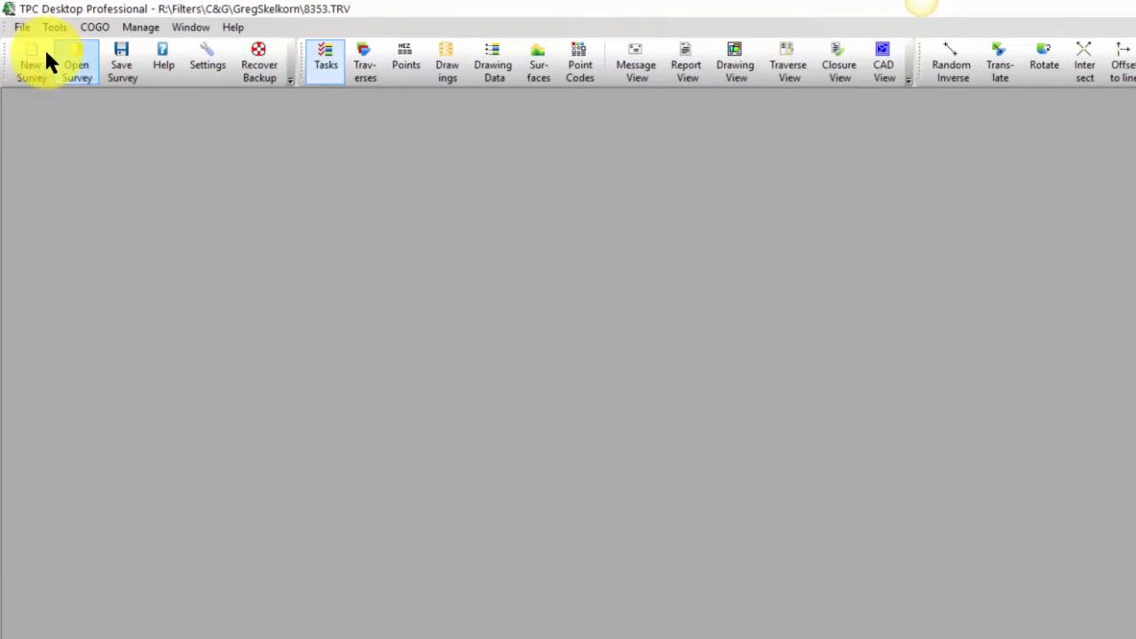
# Step: Start File > Import and look at the Type field for the coordinate file
pyautogui.click(22, 27)
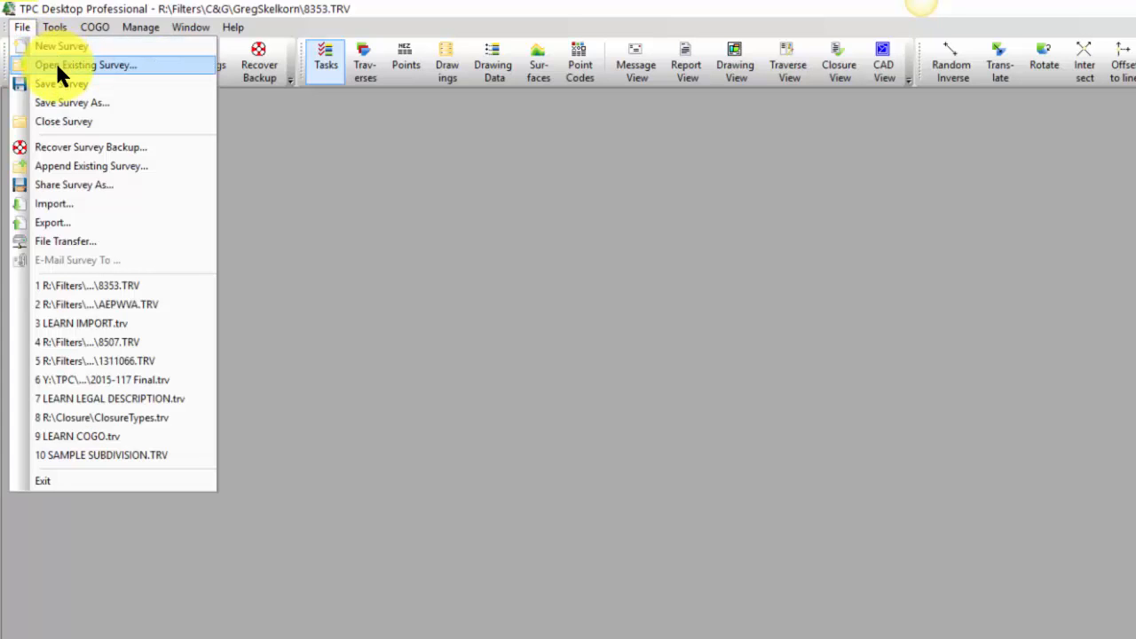
pyautogui.click(53, 202)
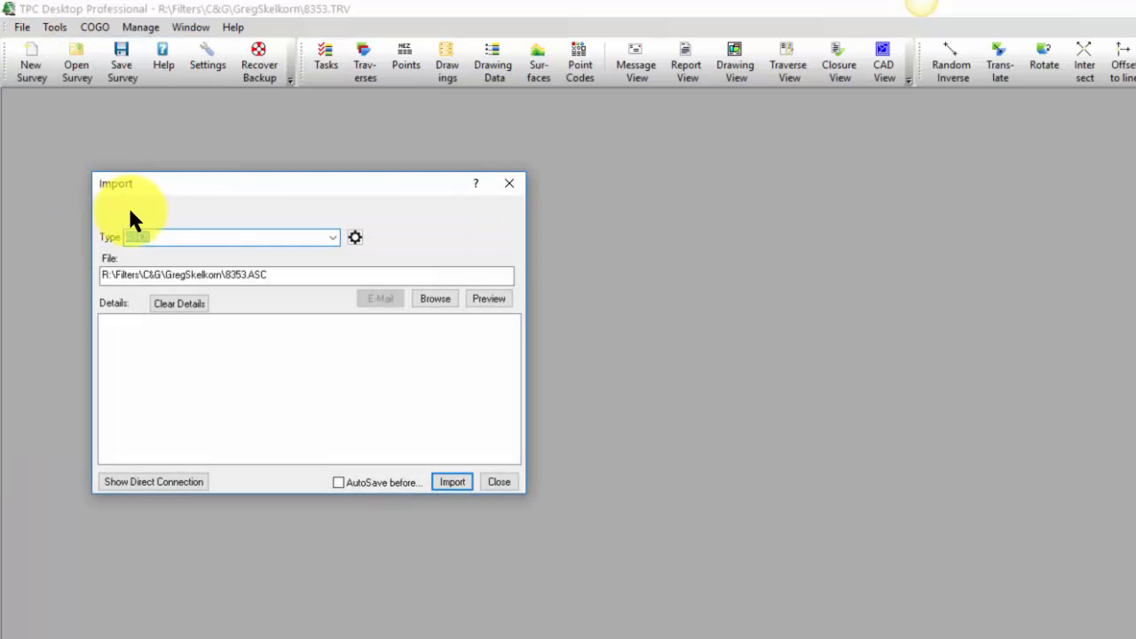
pyautogui.click(332, 238)
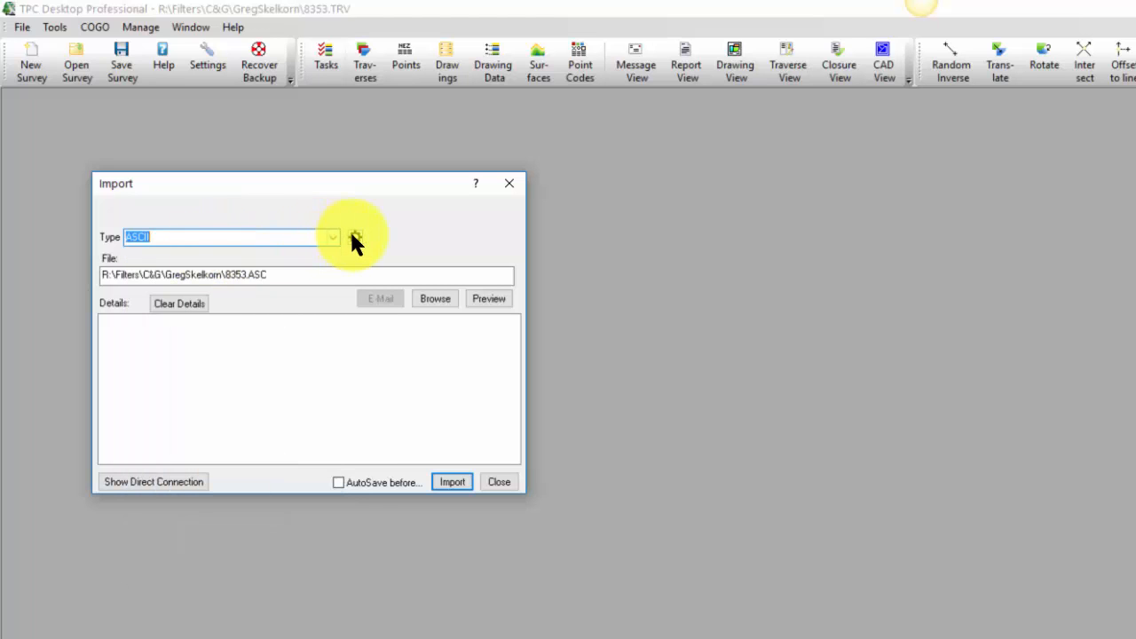
# Step: In the ASCII settings keep P,Y,X,Z,D order and set the extension to *.CSV
pyautogui.click(330, 236)
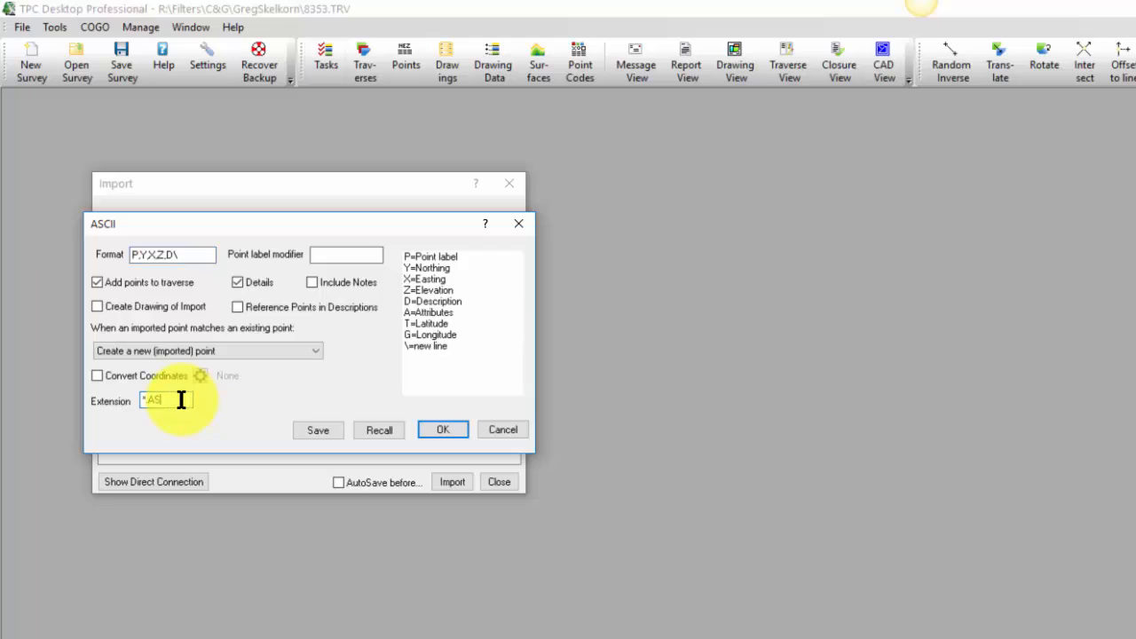
pyautogui.write('CSV')
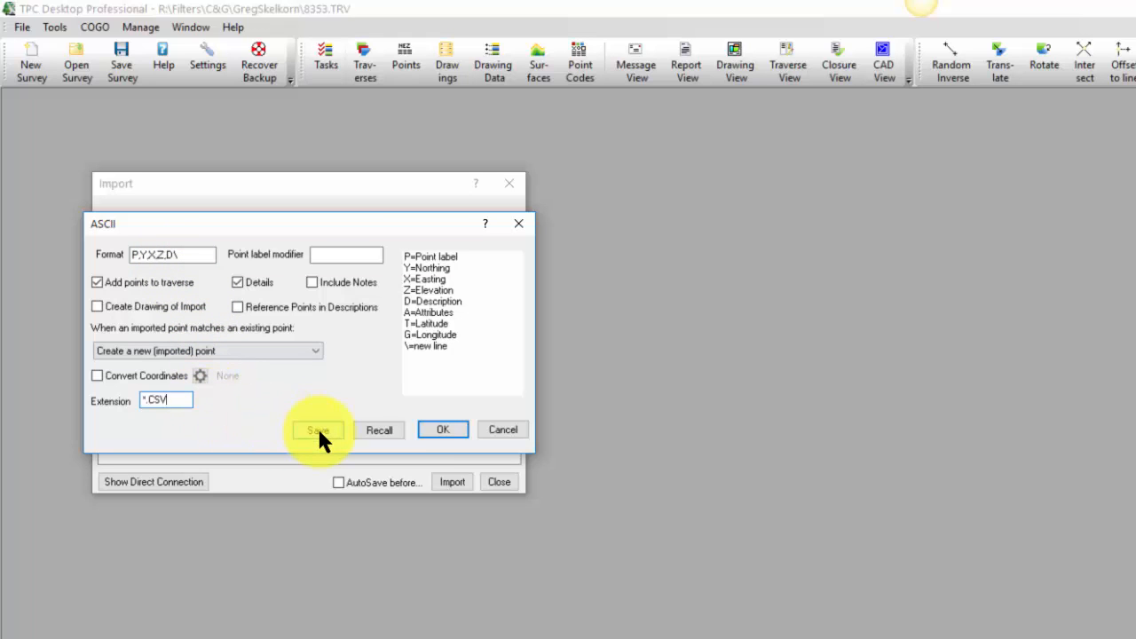
# Step: Save the P,Y,X,Z,D *.CSV format as a new format named MyCSV
pyautogui.click(315, 429)
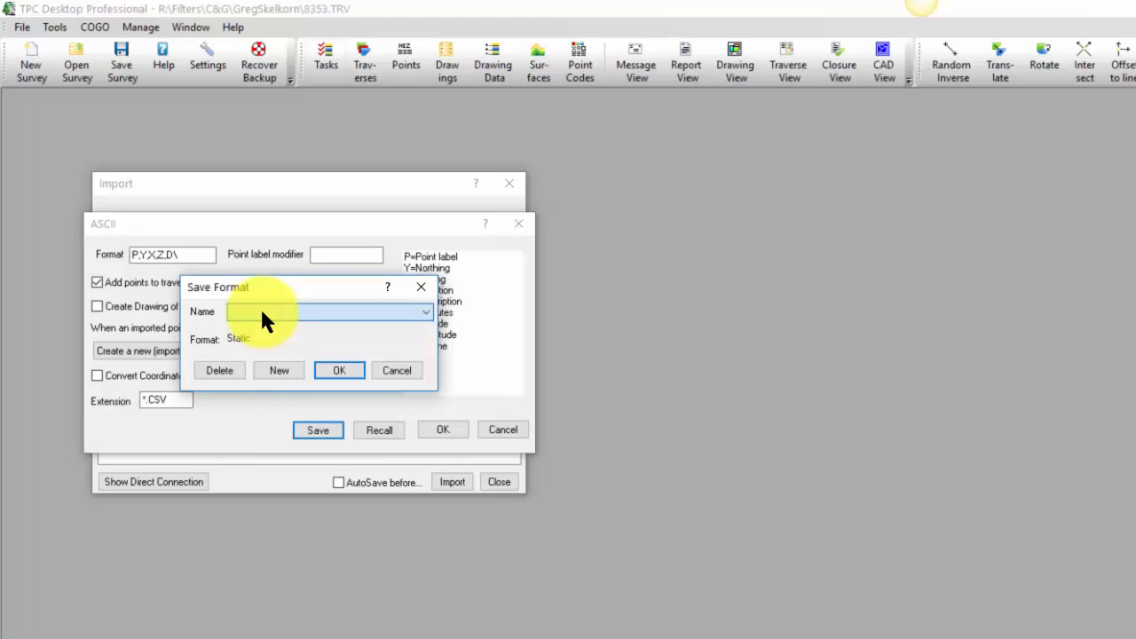
pyautogui.click(278, 371)
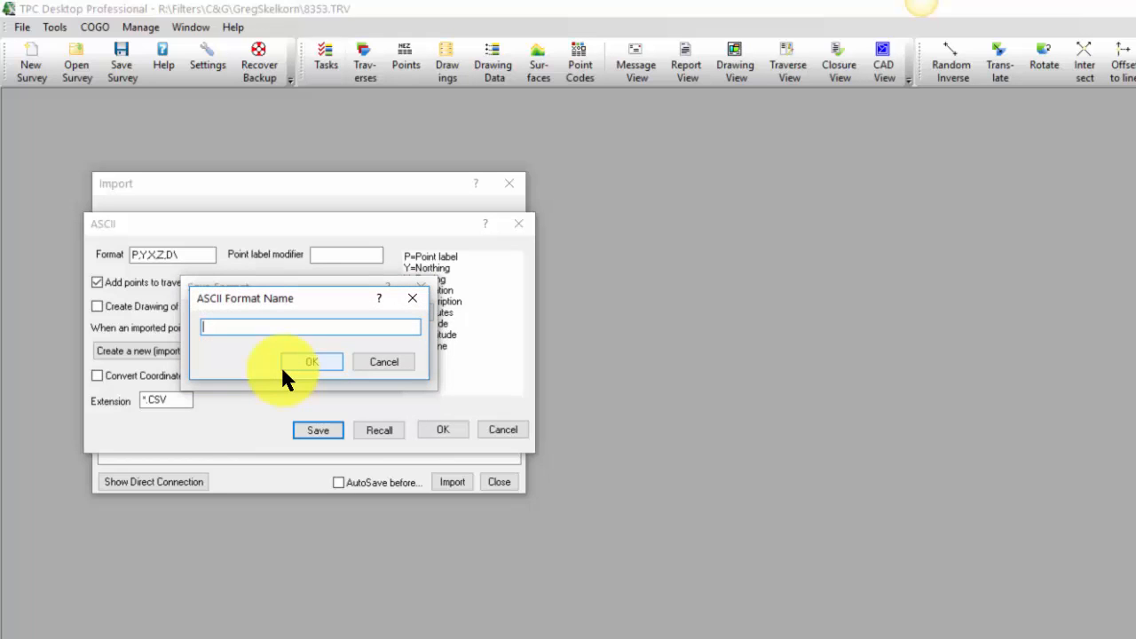
pyautogui.write('MyCSV')
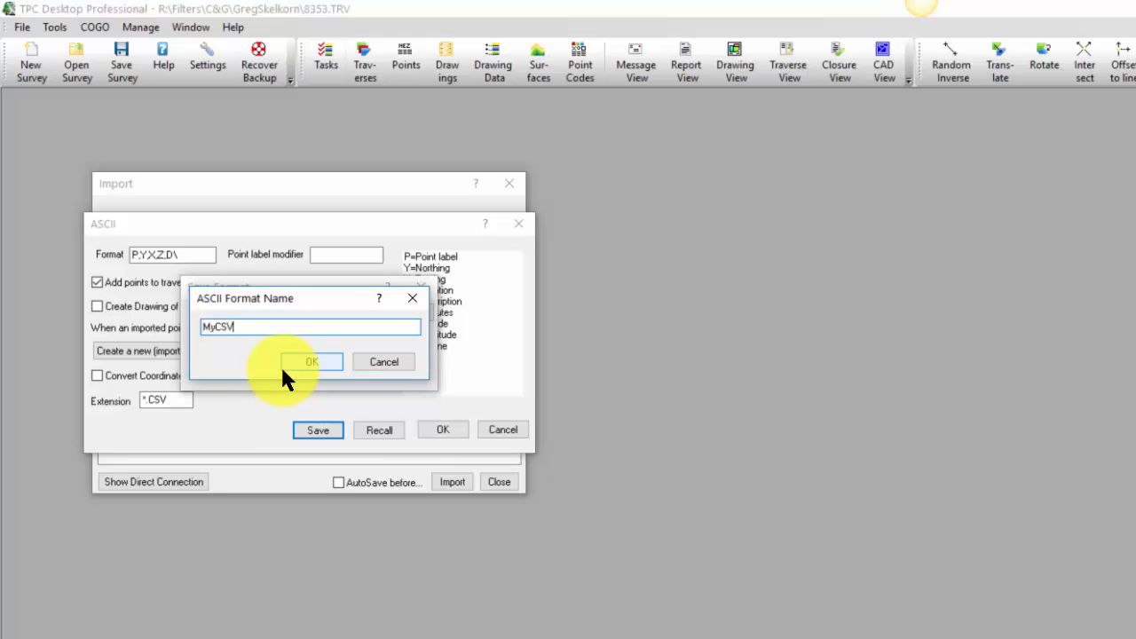
pyautogui.click(313, 362)
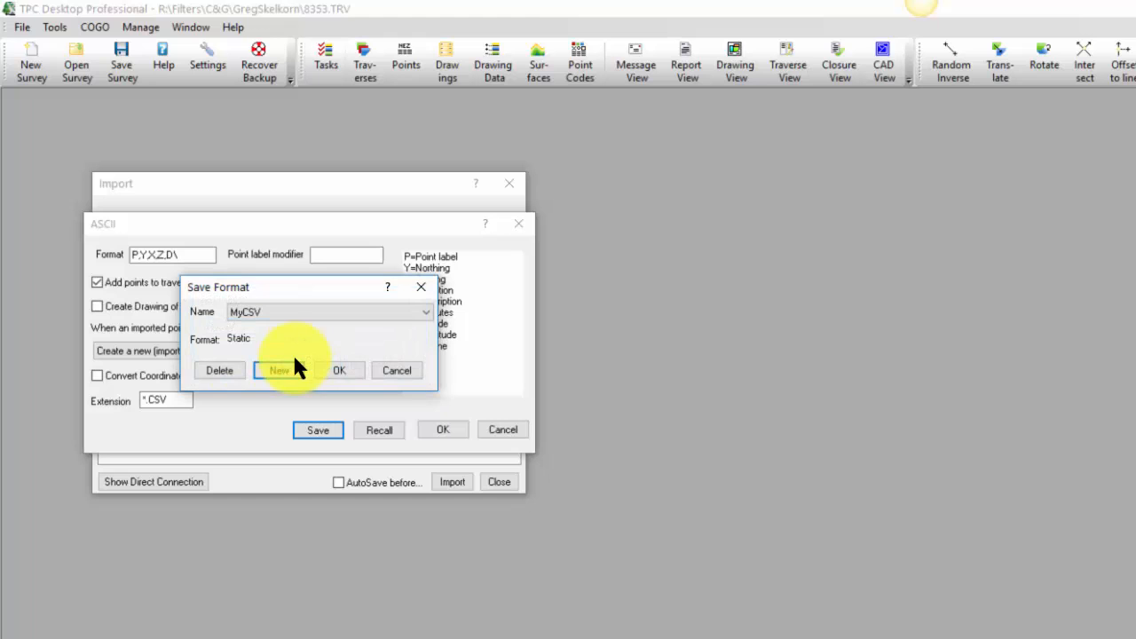
pyautogui.click(339, 371)
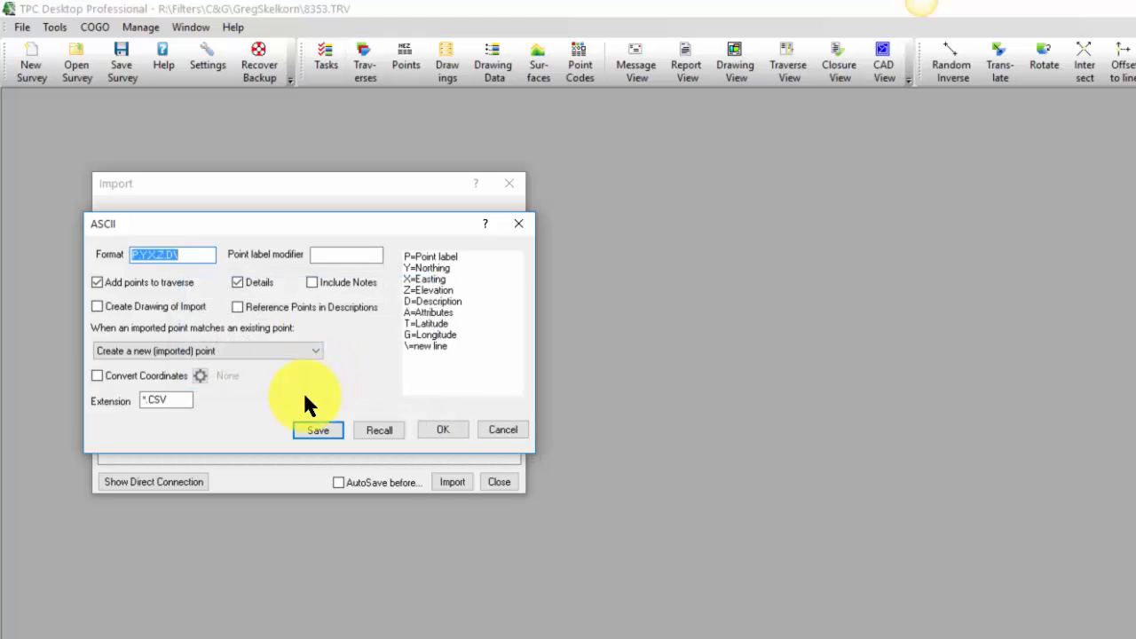
# Step: Accept the ASCII settings, select 8353-CG.CSV and start importing its points
pyautogui.click(443, 430)
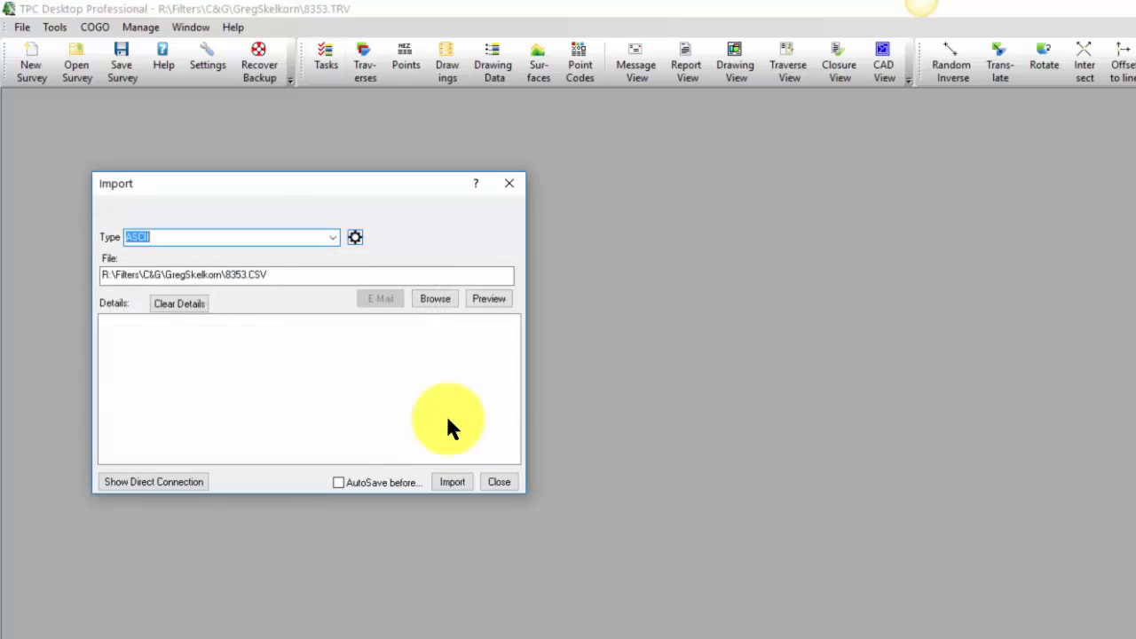
pyautogui.click(435, 298)
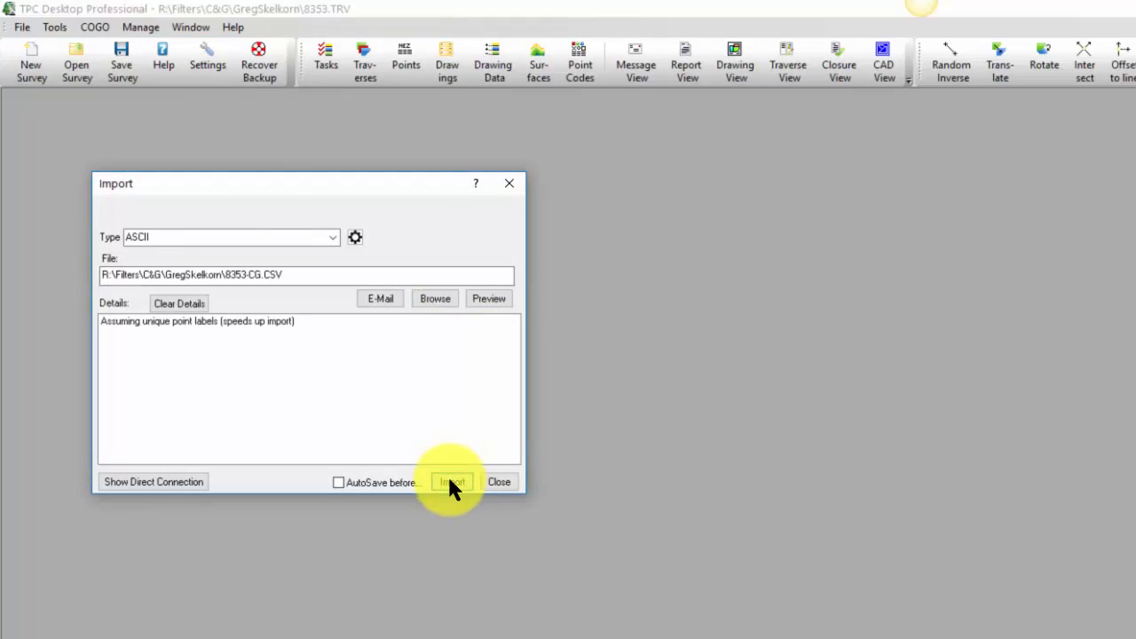
pyautogui.click(451, 482)
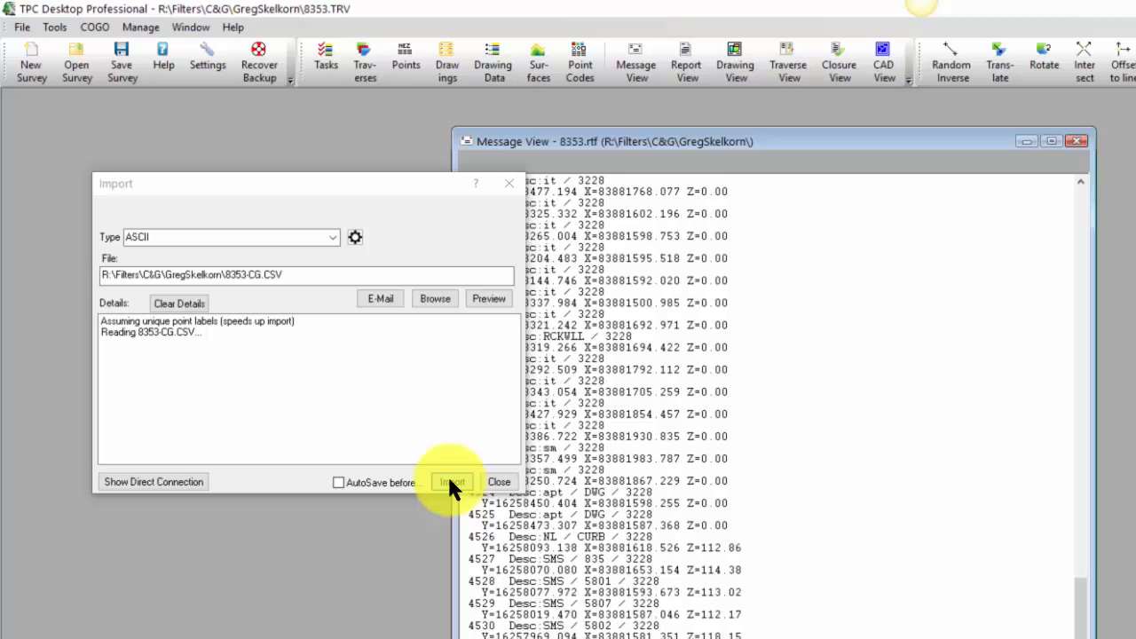
# Step: After 384 points finish reading, close the Import dialog and the Message View log
pyautogui.click(450, 482)
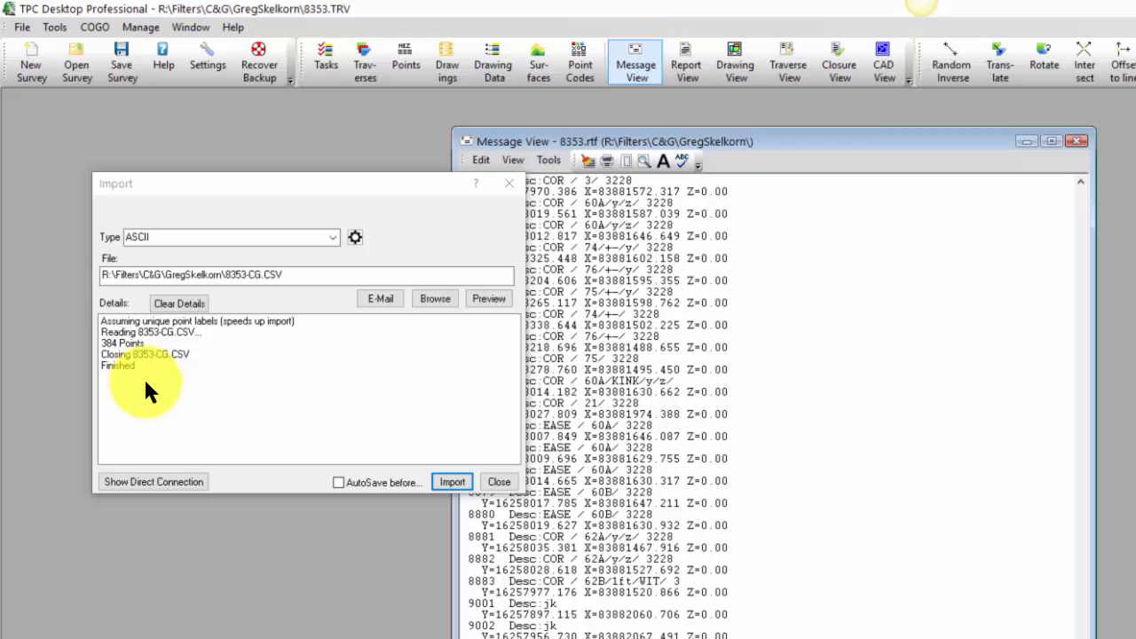
pyautogui.click(499, 483)
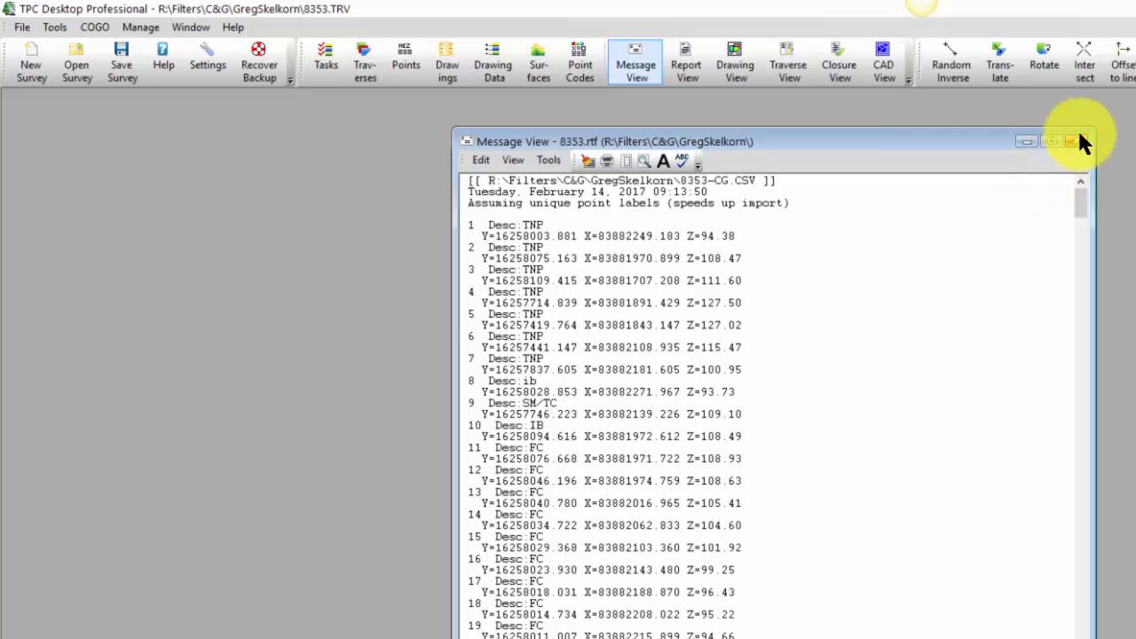
pyautogui.click(1079, 142)
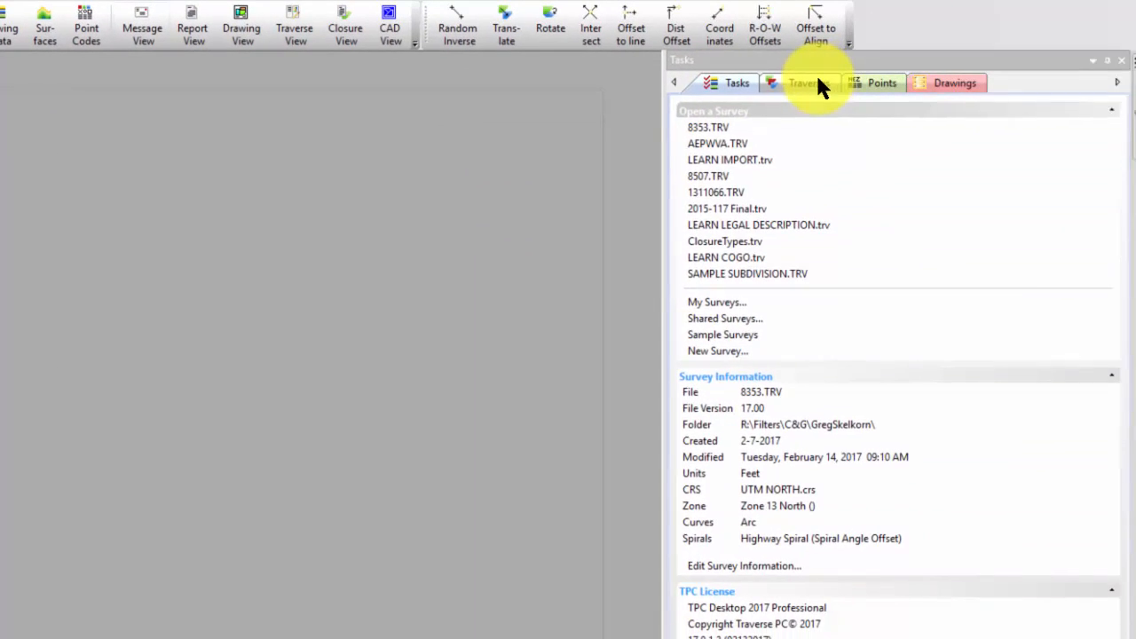
# Step: Select the 8353-CG.CSV traverse and list its 384 points with coordinates and elevations
pyautogui.click(807, 84)
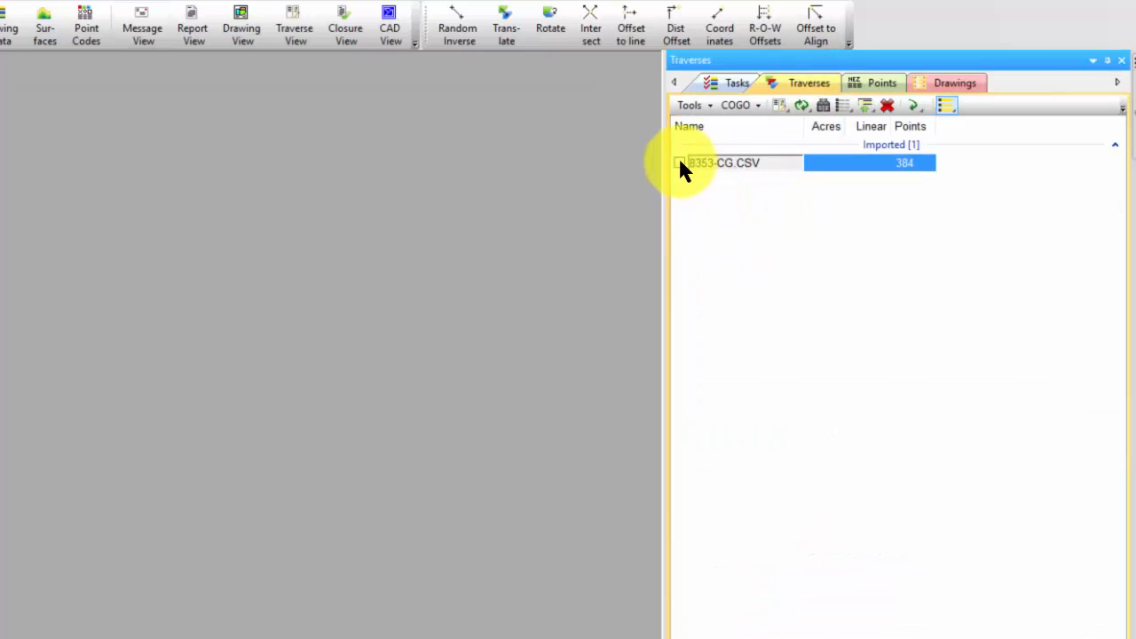
pyautogui.click(880, 83)
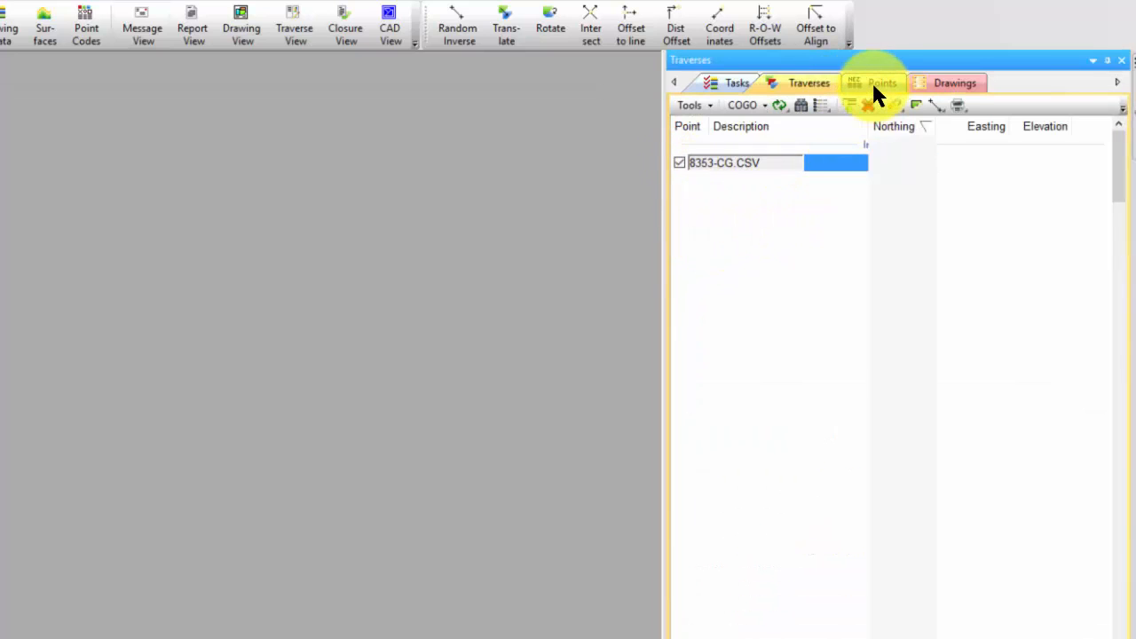
pyautogui.click(880, 84)
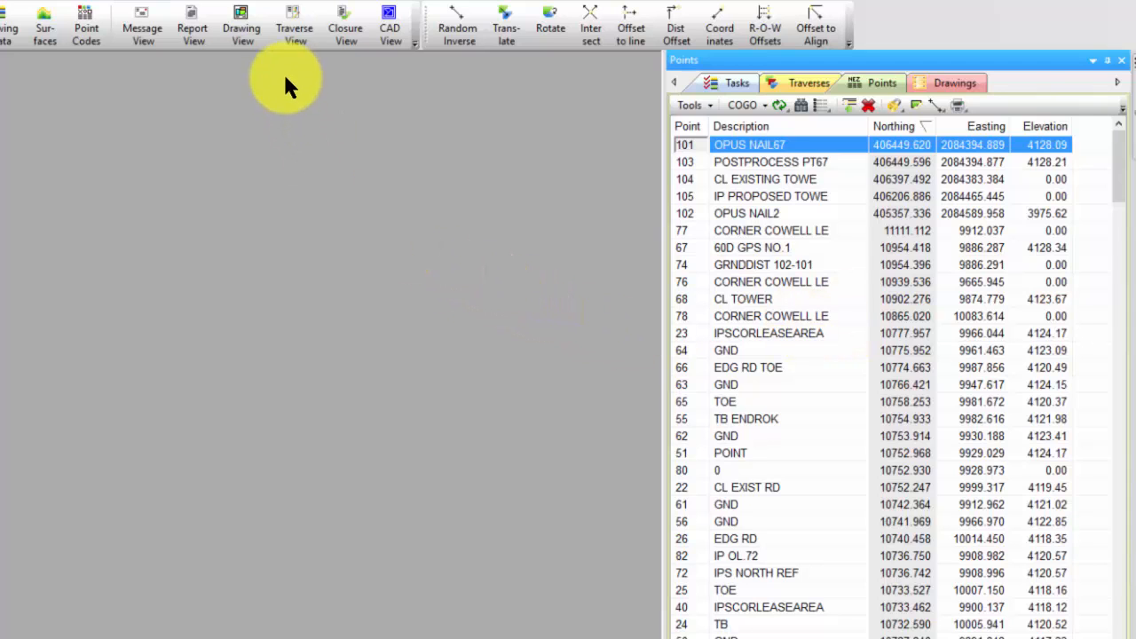
pyautogui.click(241, 25)
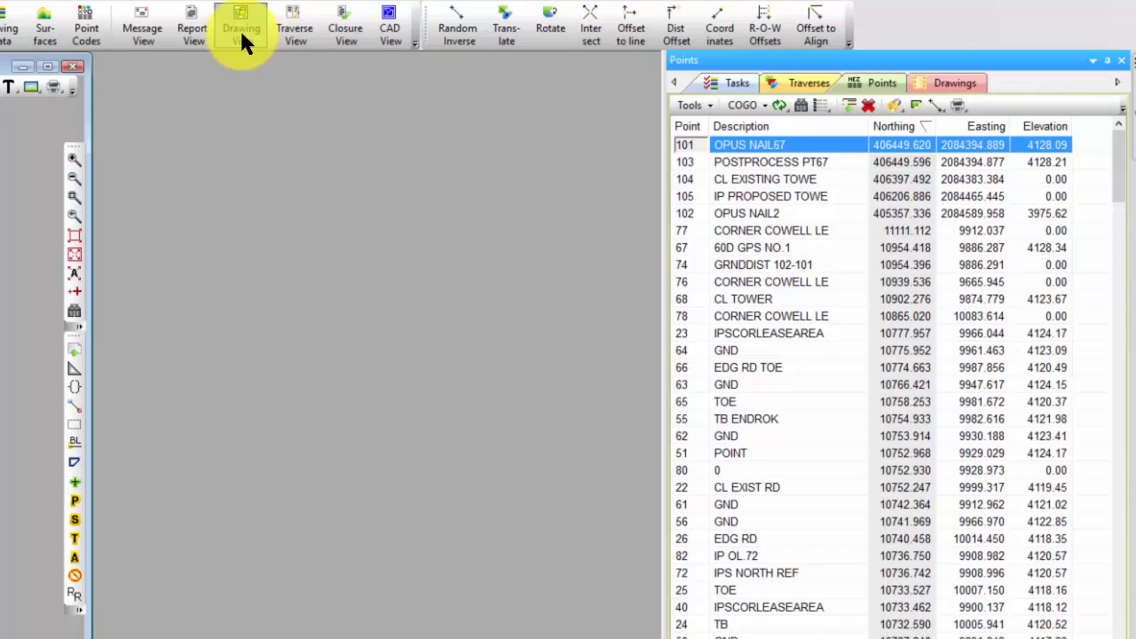
# Step: Create Drawing1 from the Empty template plotting the traverse, with its drawing settings shown
pyautogui.click(242, 25)
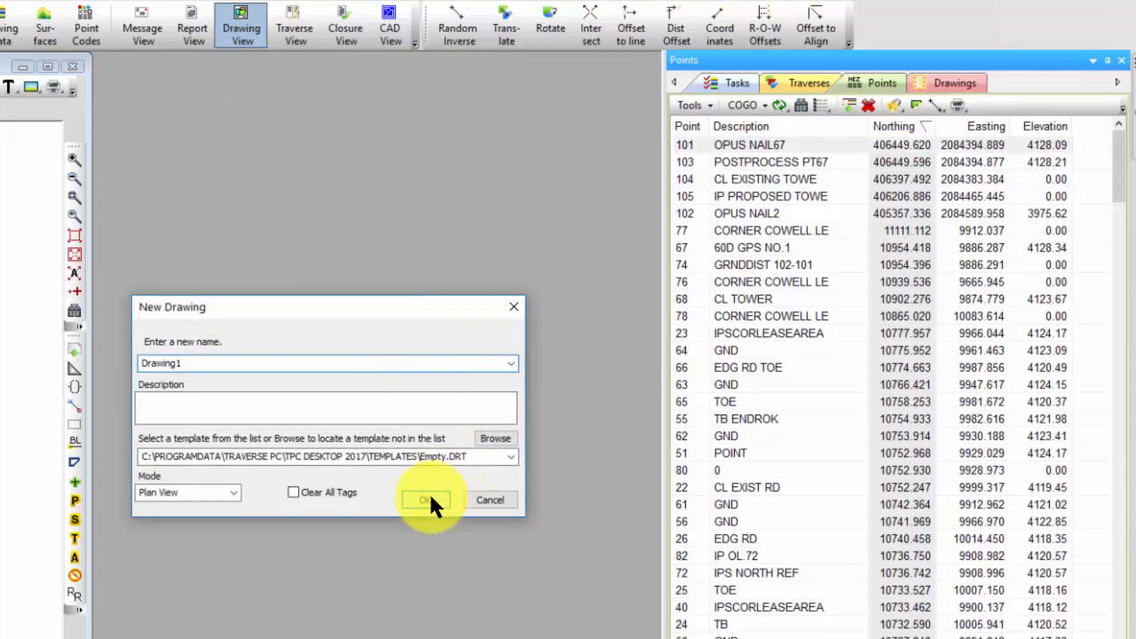
pyautogui.click(430, 499)
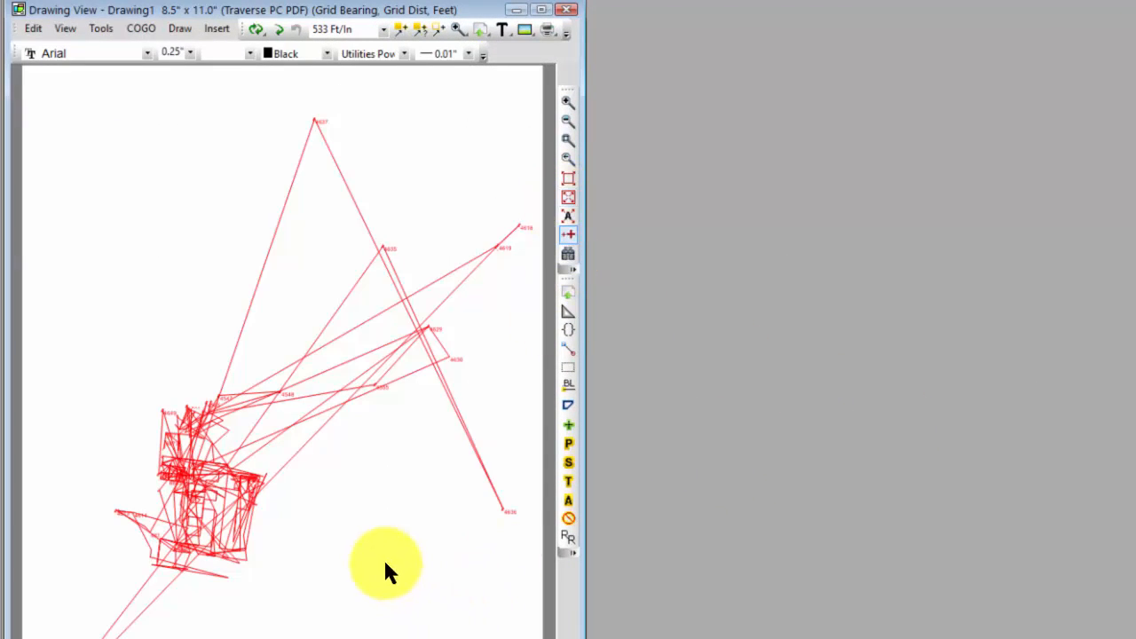
pyautogui.moveTo(300, 447)
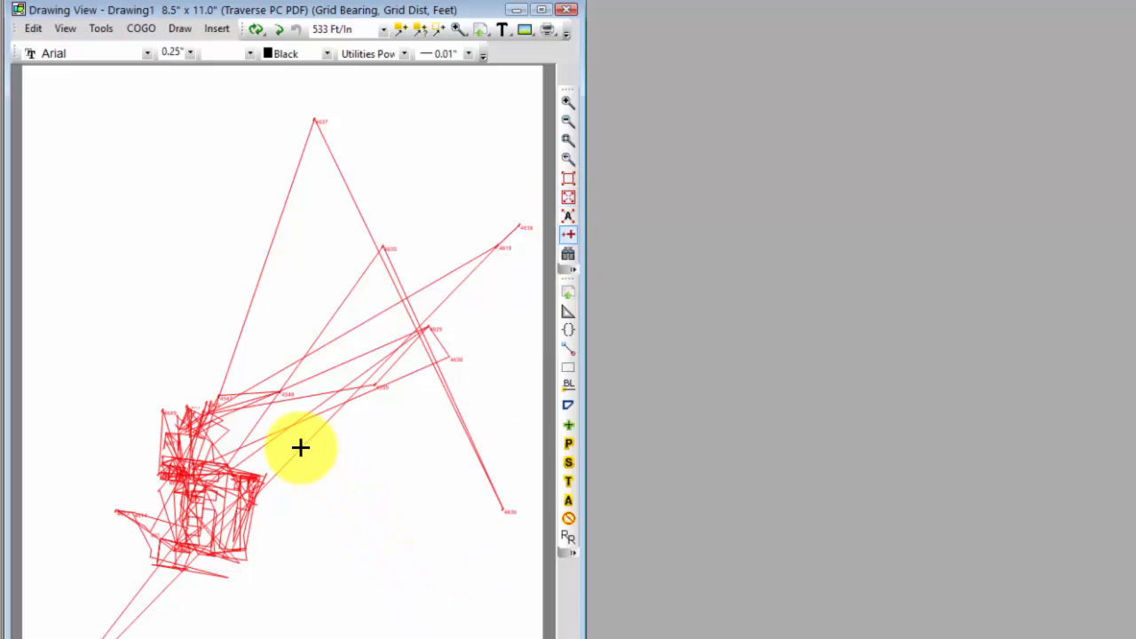
pyautogui.click(300, 447)
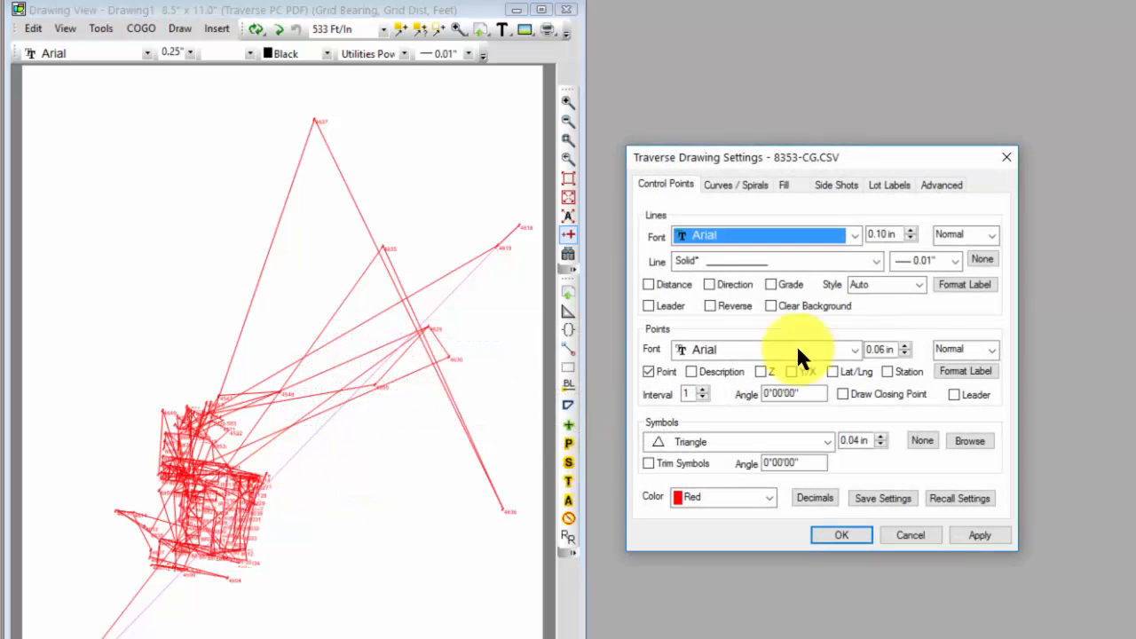
pyautogui.click(841, 534)
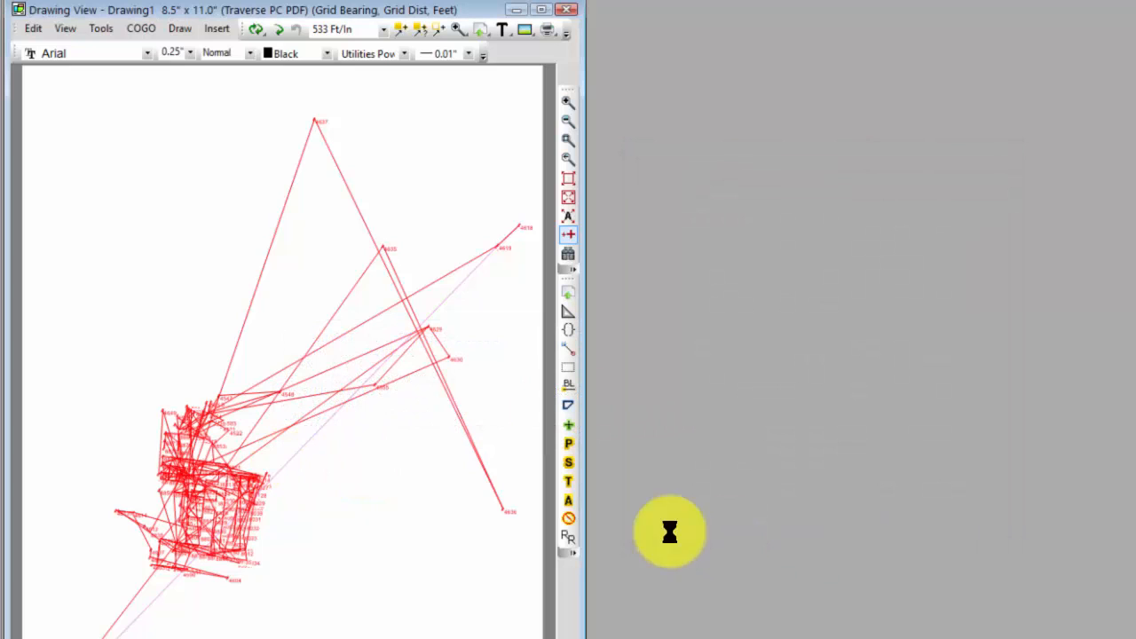